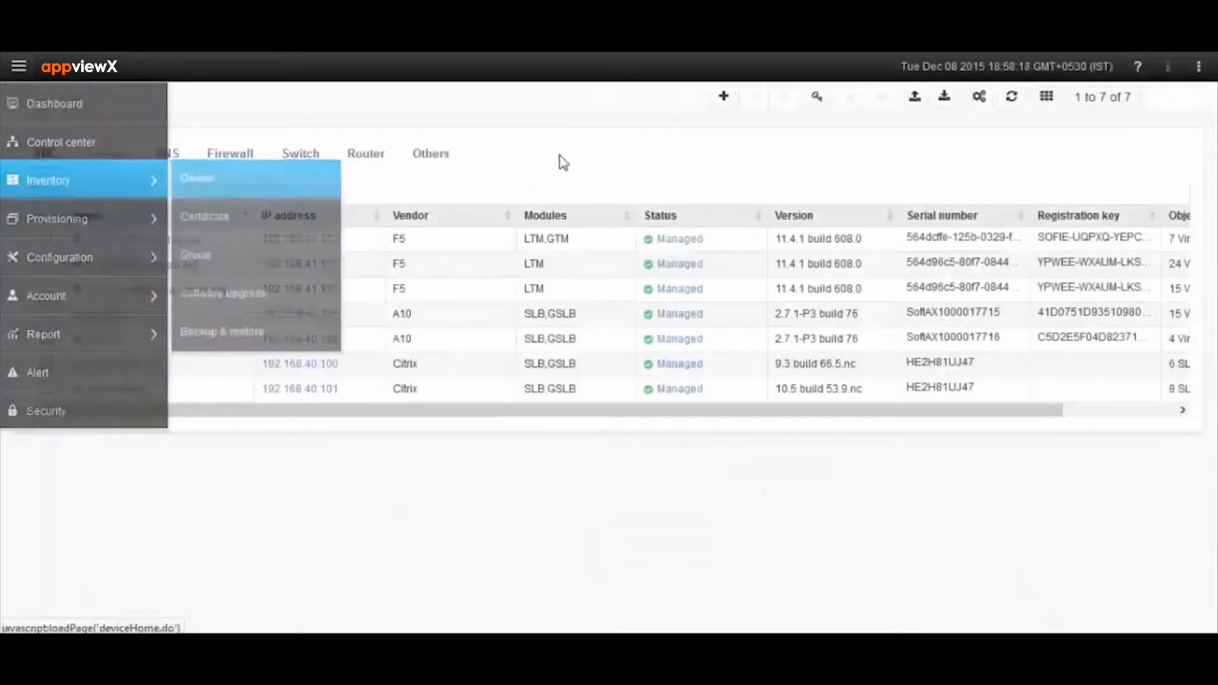
# - Abandon adding a new device and go to the Provisioning > Request list
pyautogui.click(198, 178)
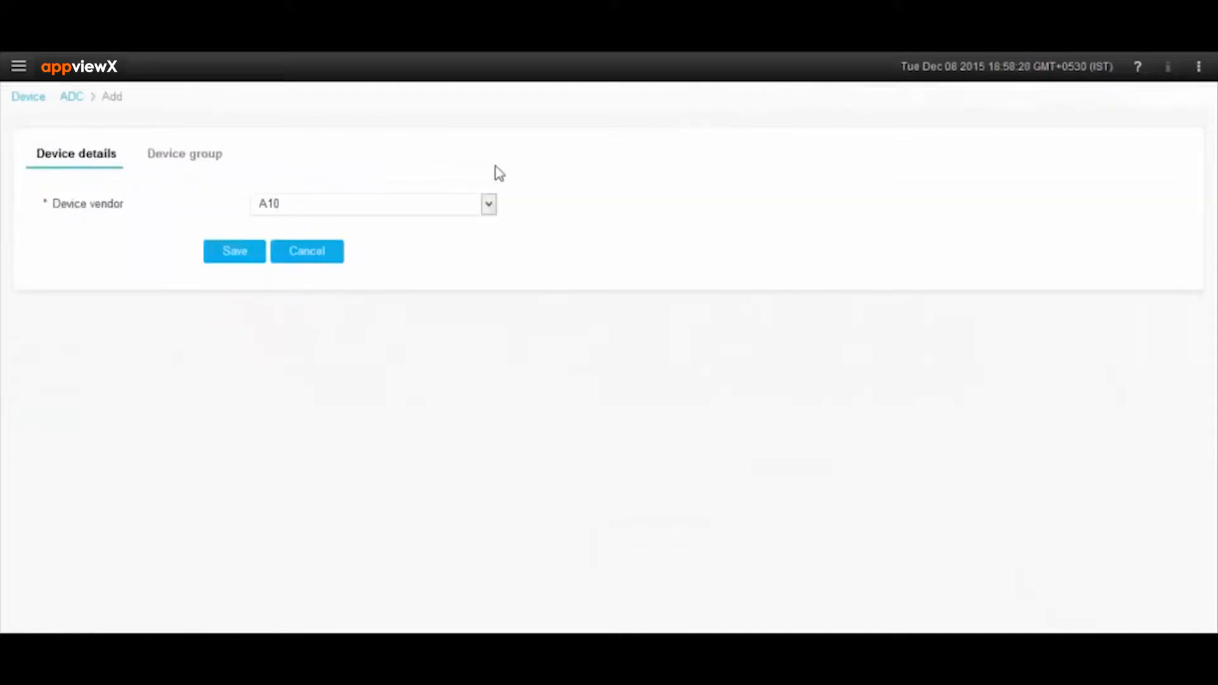
pyautogui.click(370, 204)
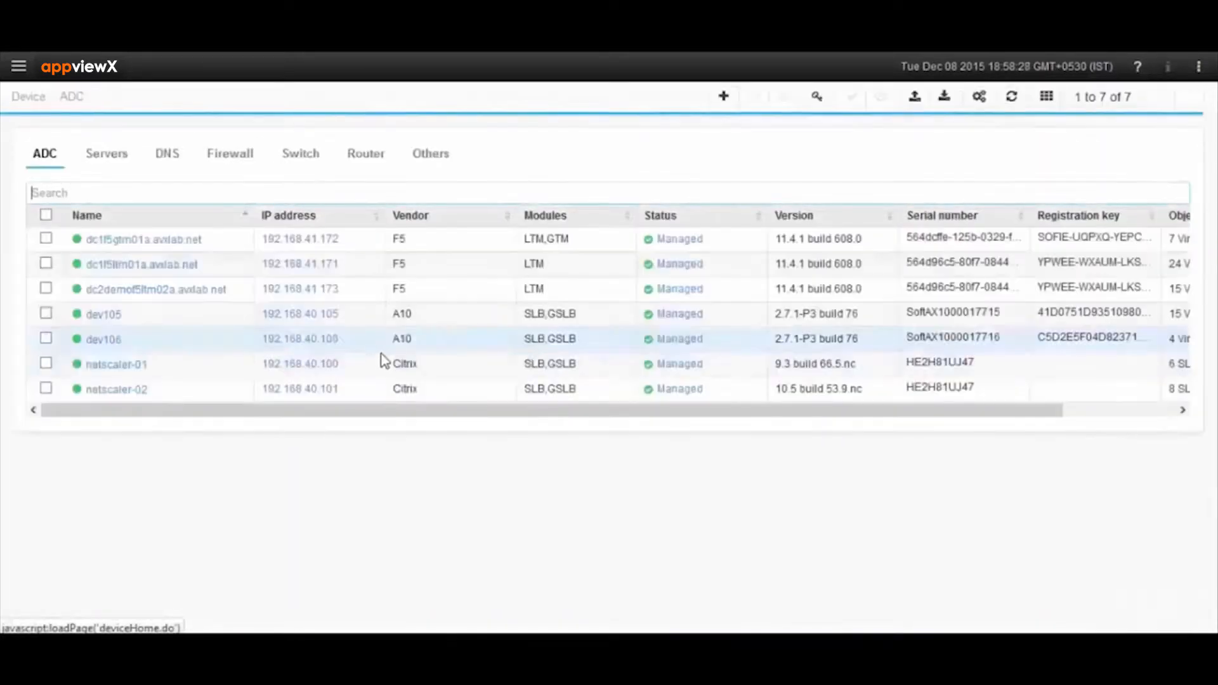
pyautogui.click(19, 66)
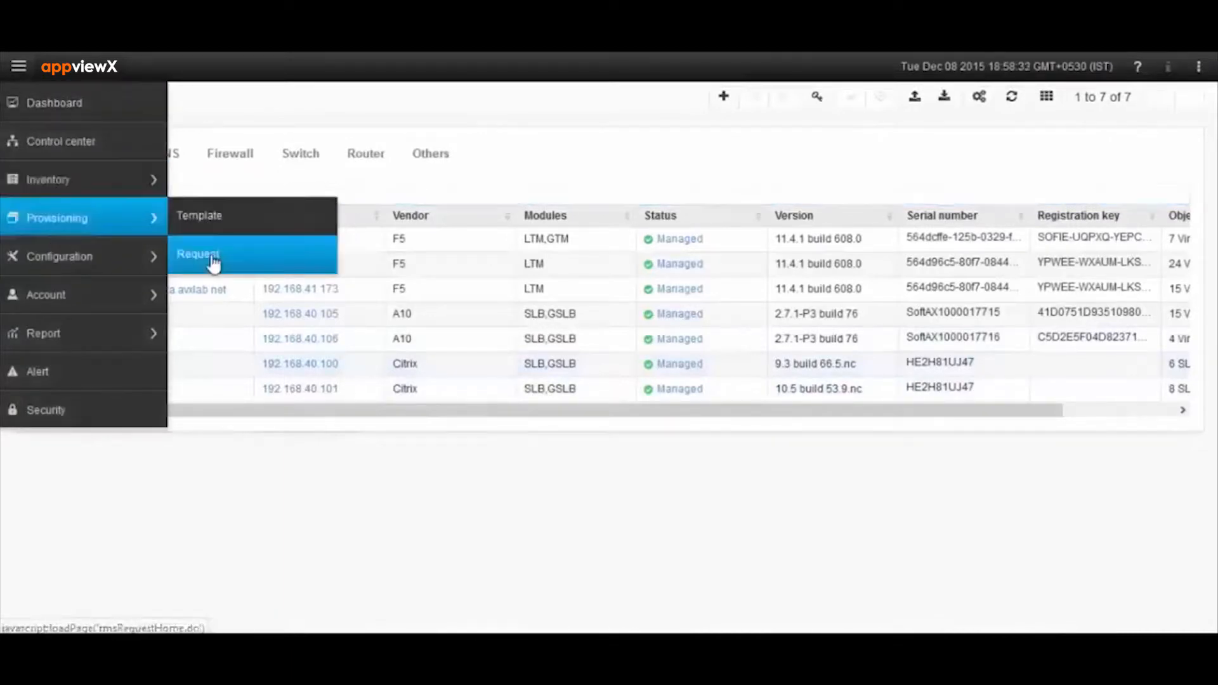
pyautogui.click(199, 254)
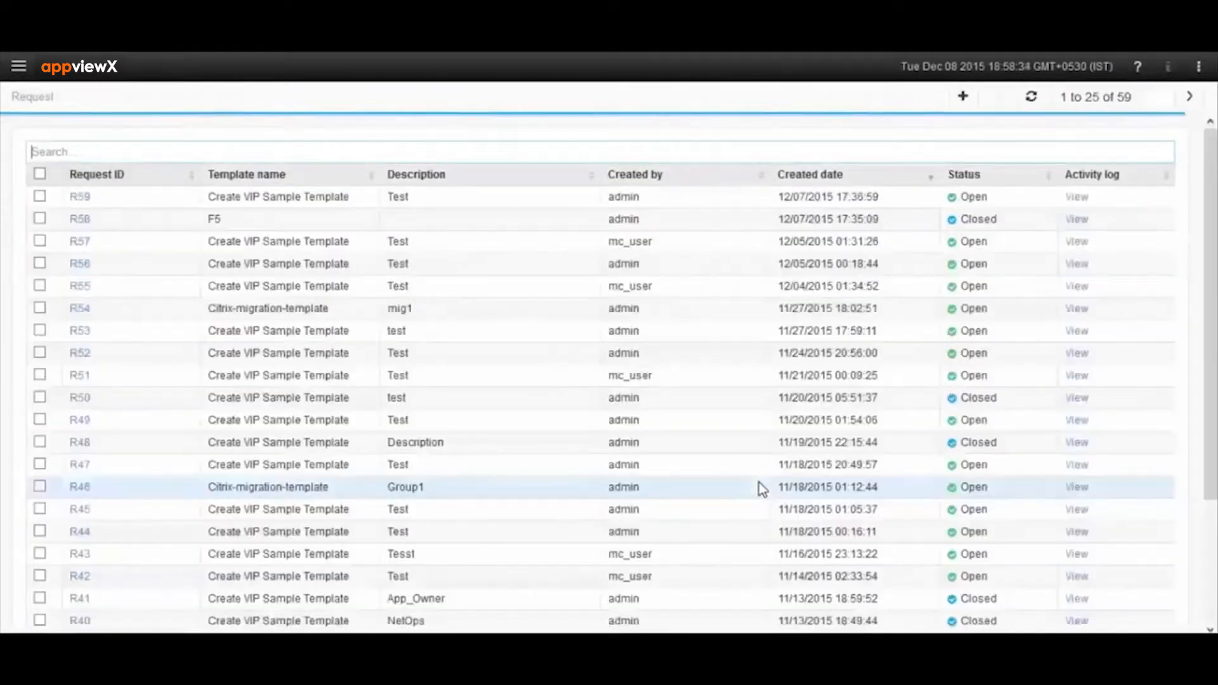
# - Create a new provisioning request and browse the Template name dropdown
pyautogui.click(962, 96)
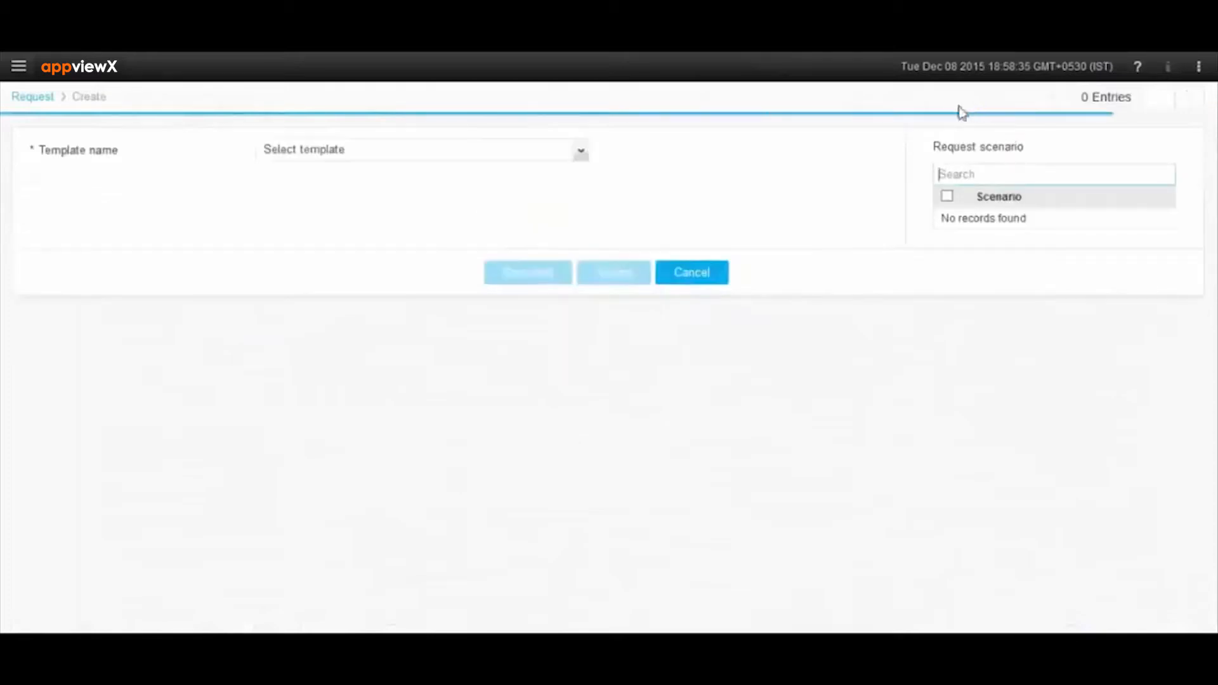
pyautogui.click(422, 150)
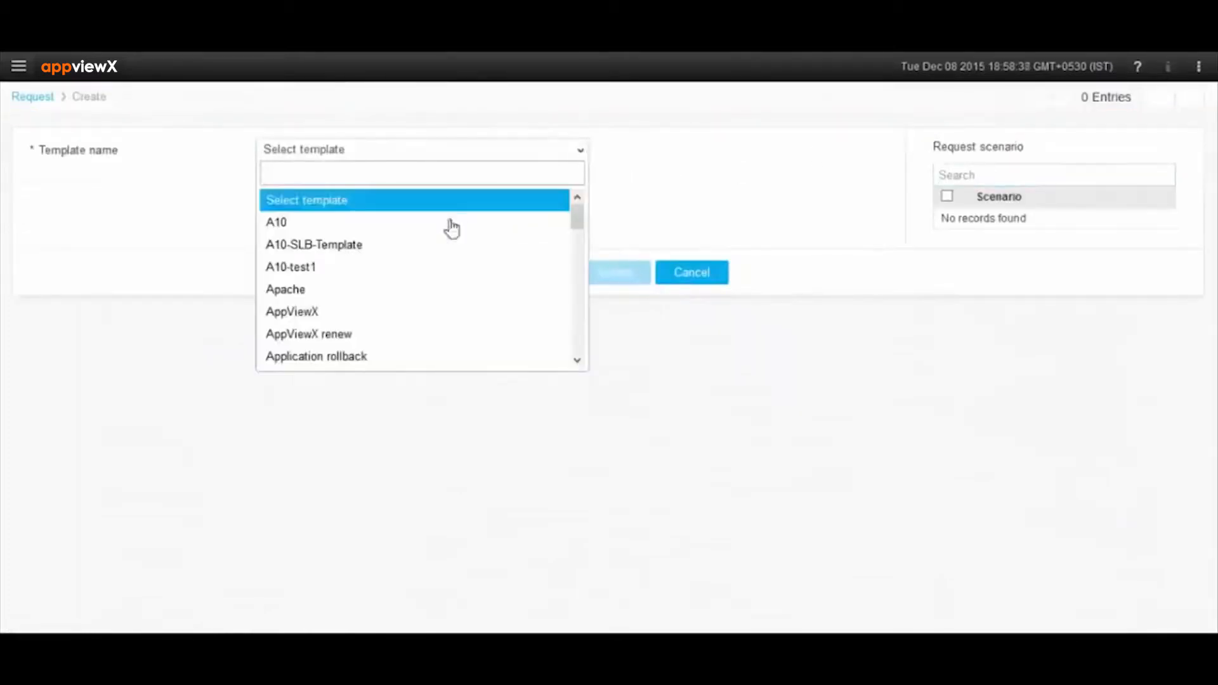
pyautogui.scroll(-3)
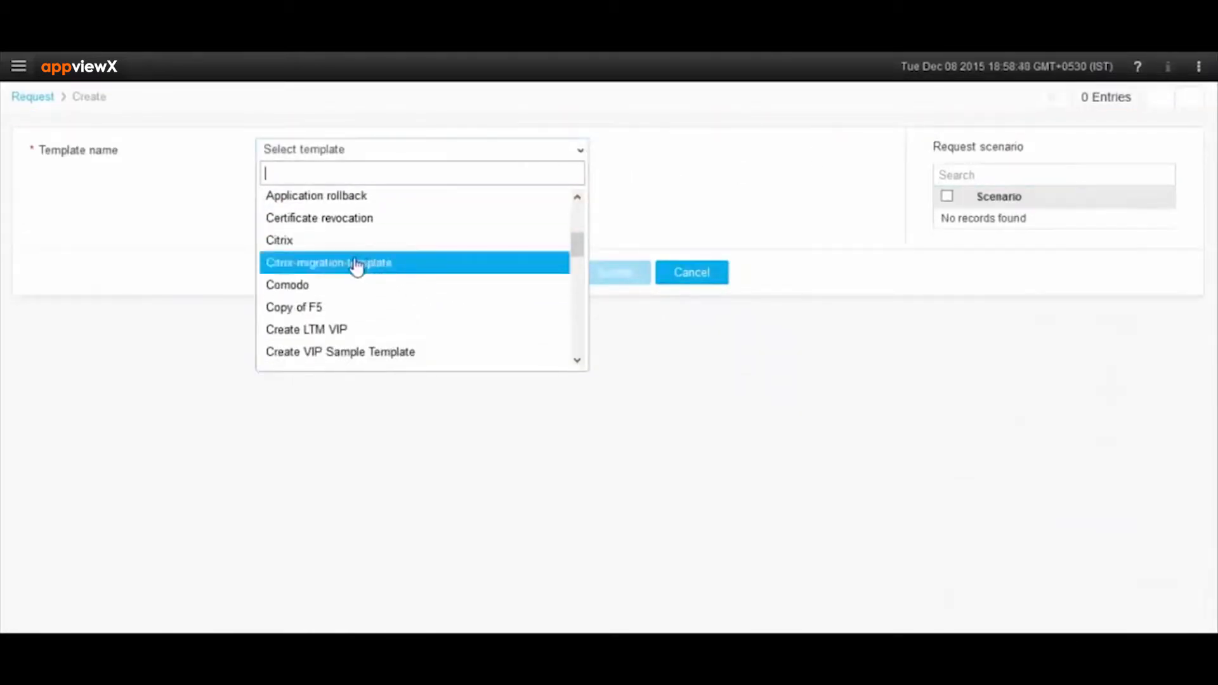
# - Choose Citrix-migration-template as the request's template name
pyautogui.click(353, 263)
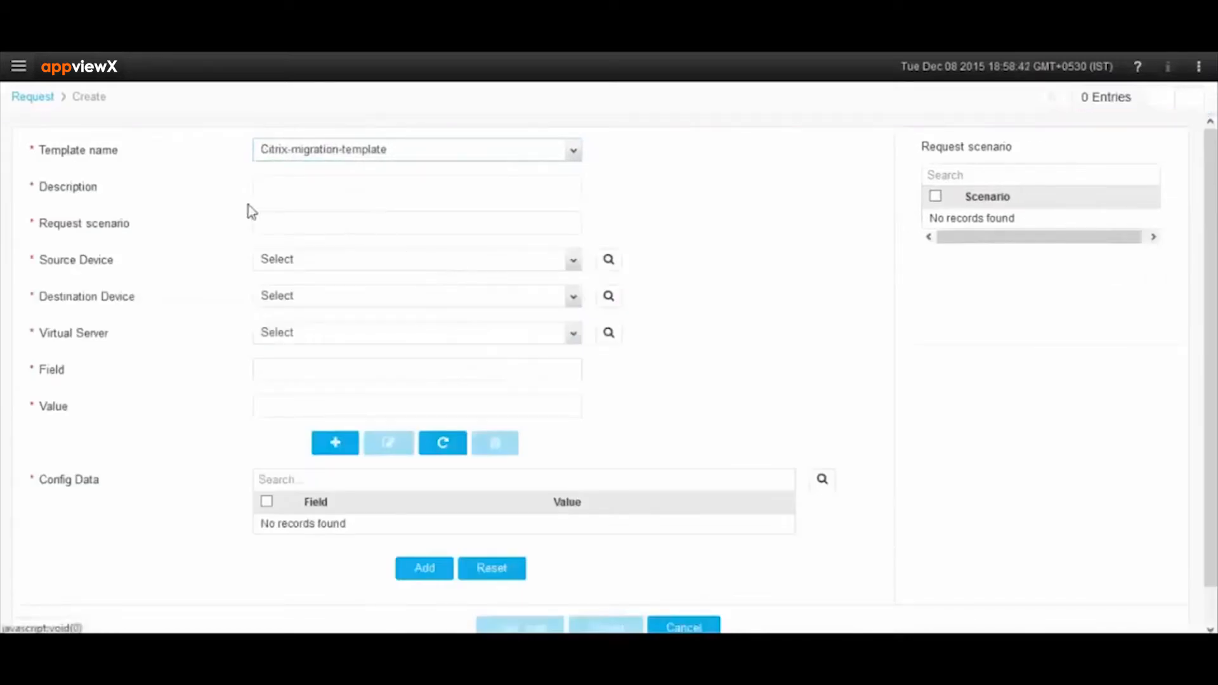
pyautogui.moveTo(574, 263)
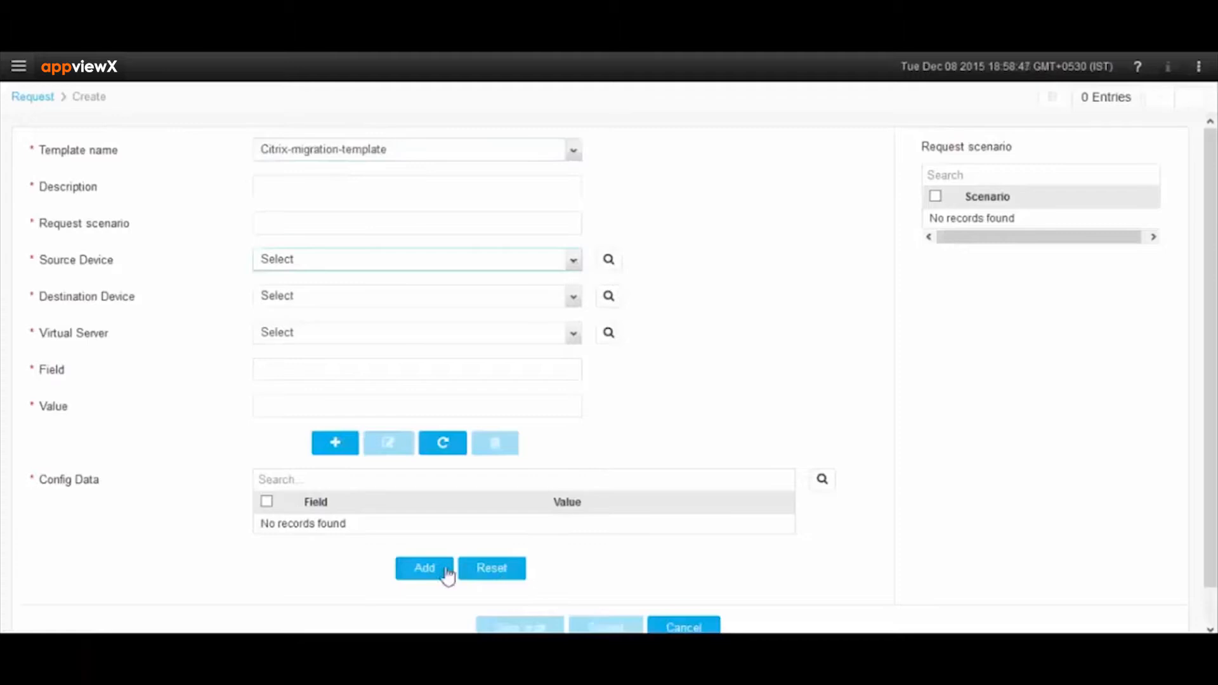
pyautogui.moveTo(678, 355)
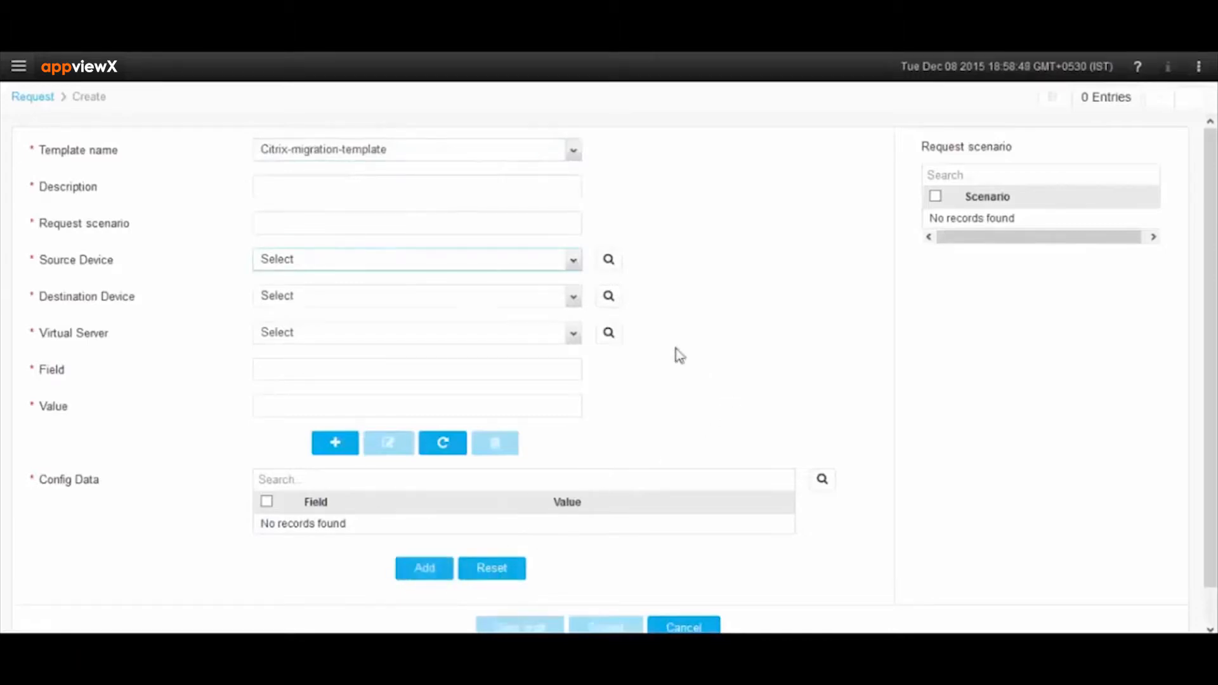
# - Open the Dashboard from the main navigation menu
pyautogui.click(19, 66)
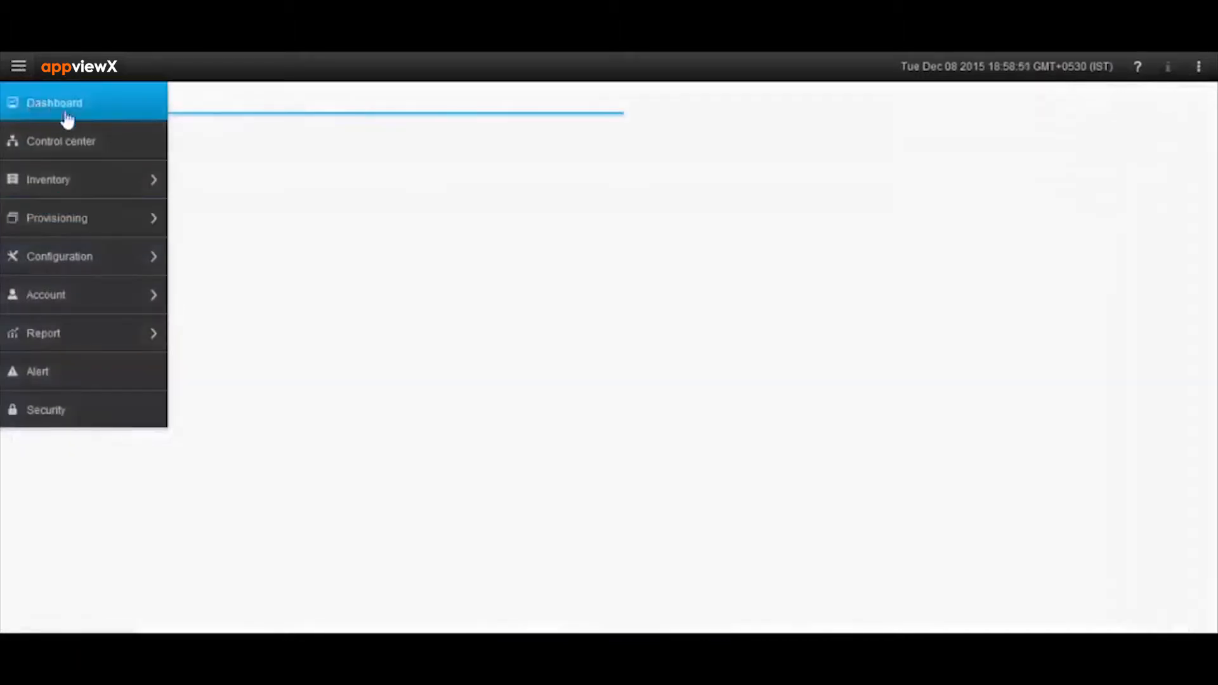
pyautogui.click(55, 103)
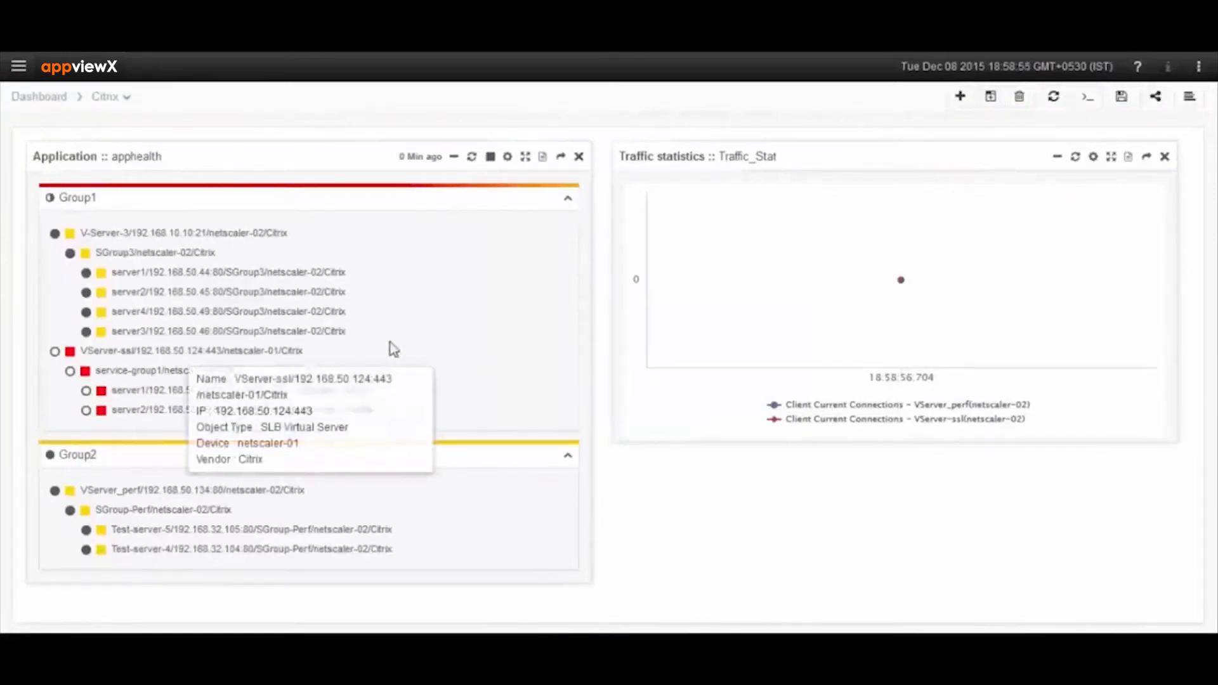
pyautogui.moveTo(330, 320)
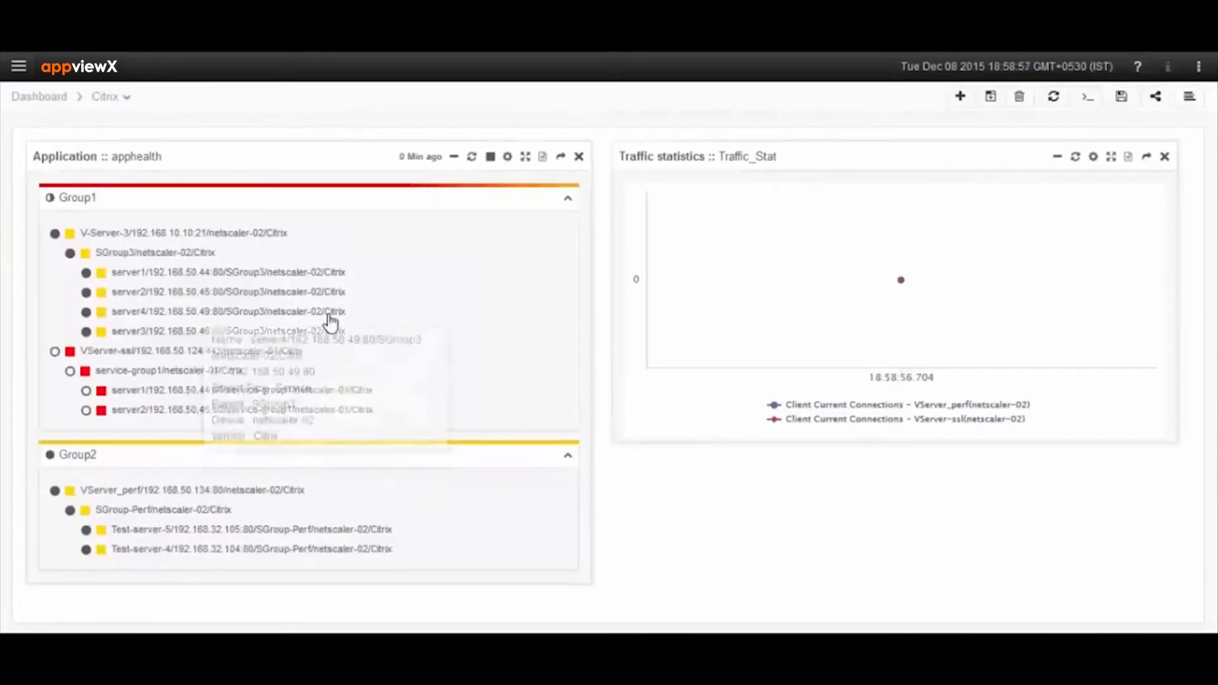